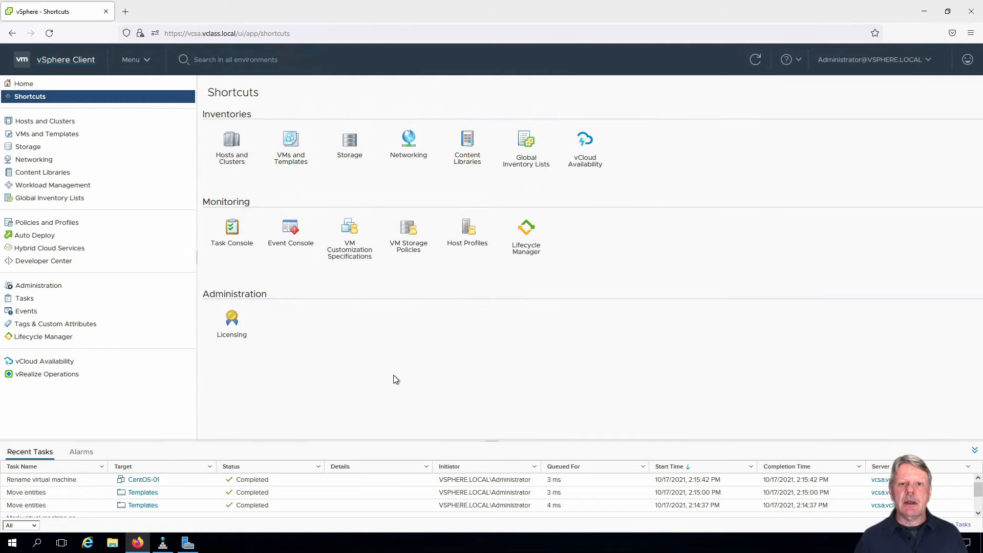
mouse_move(197, 77)
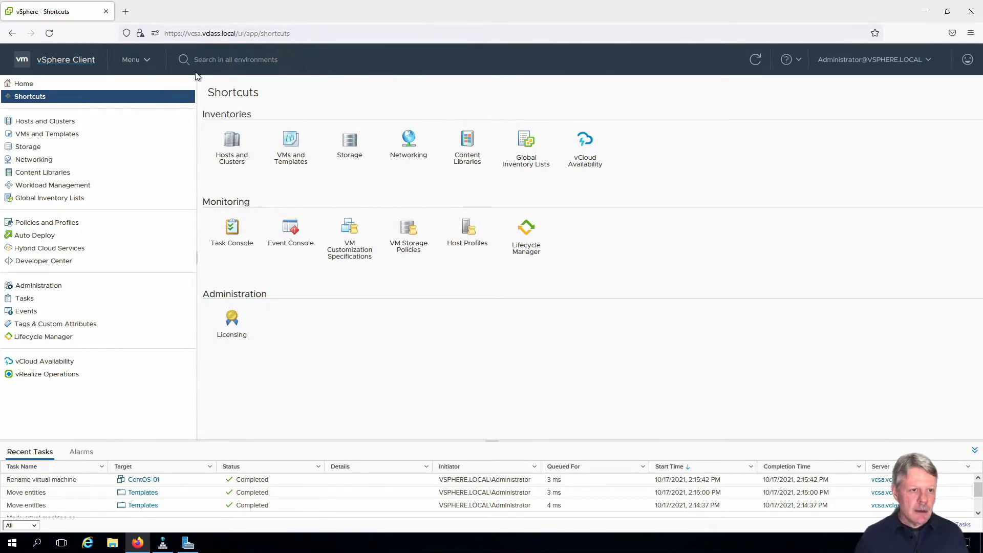
Navigate via Menu to Policies and Profiles, showing the empty VM Customization Specifications list.
left_click(135, 59)
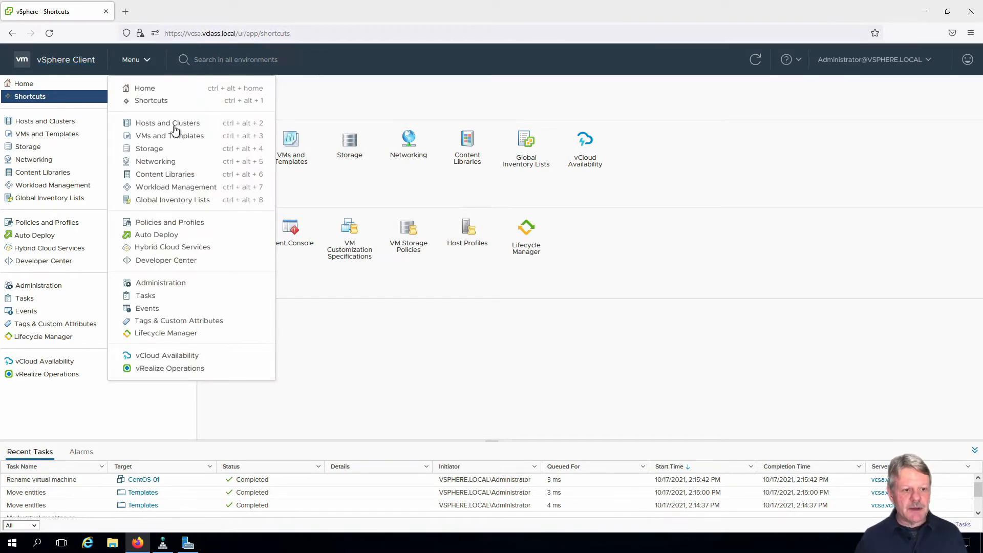
left_click(350, 235)
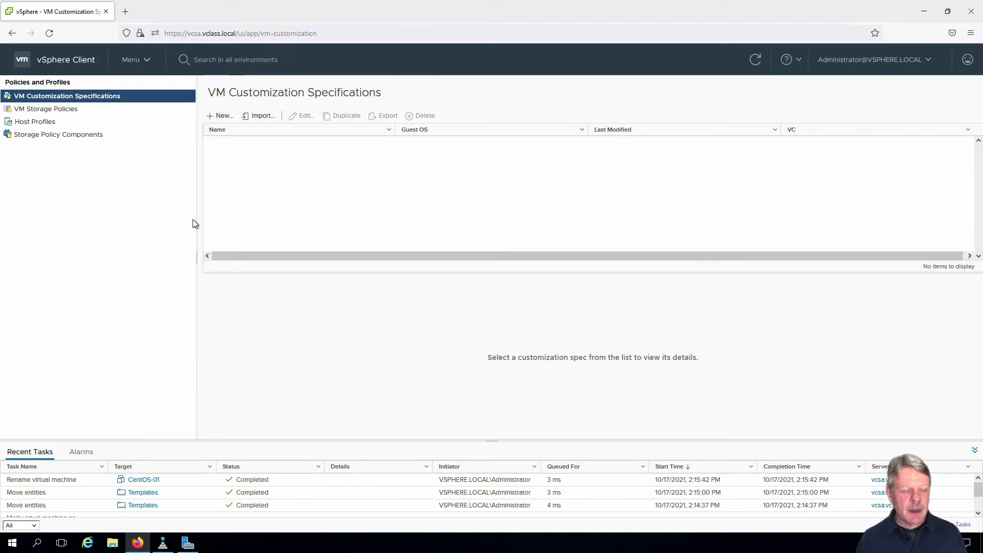
mouse_move(94, 96)
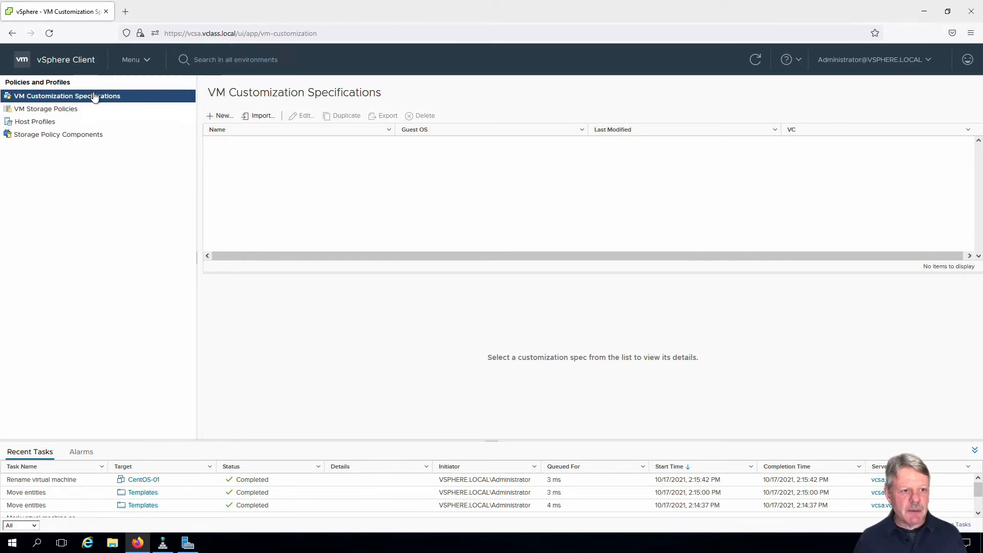
mouse_move(94, 96)
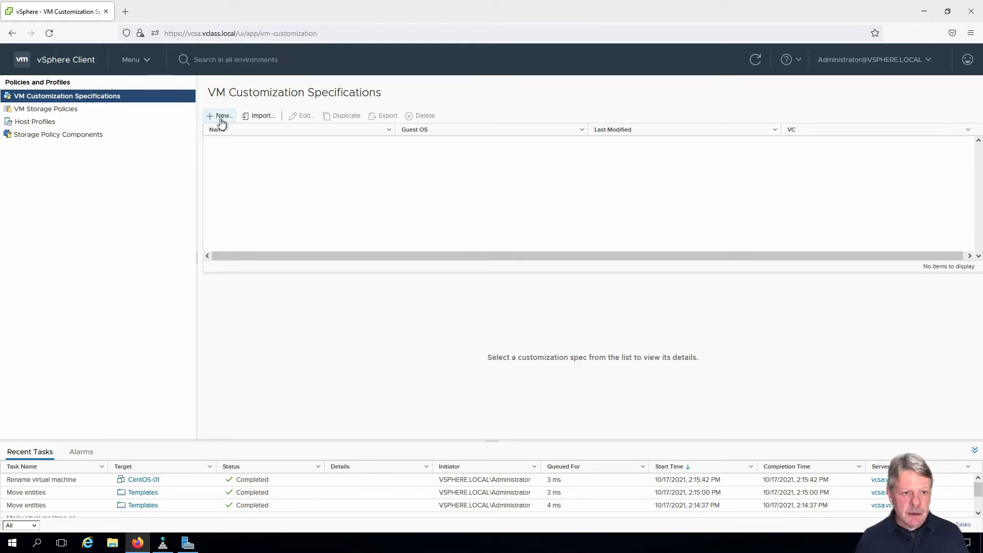
Create a new specification named CentOS-CustomSpec with Linux as the target guest OS.
left_click(220, 115)
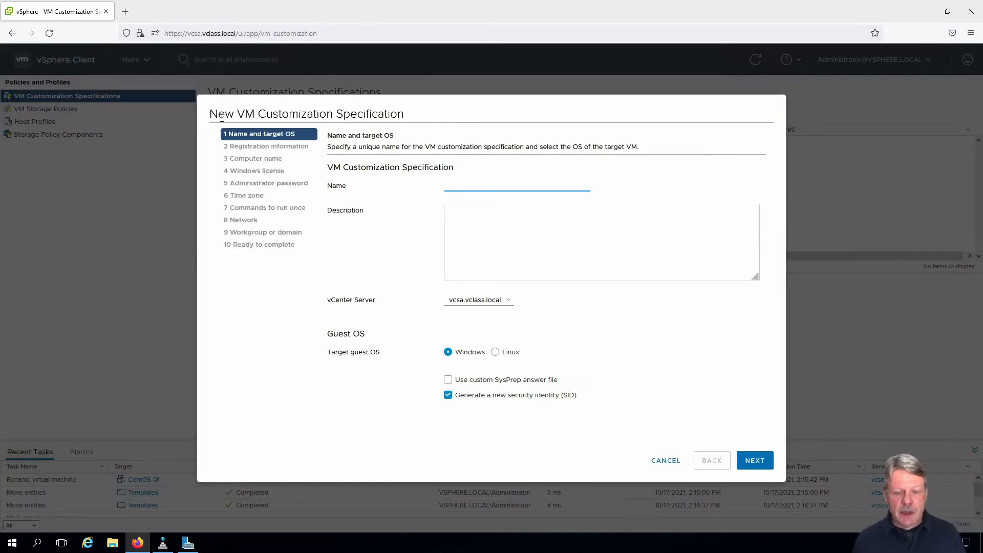
mouse_move(478, 140)
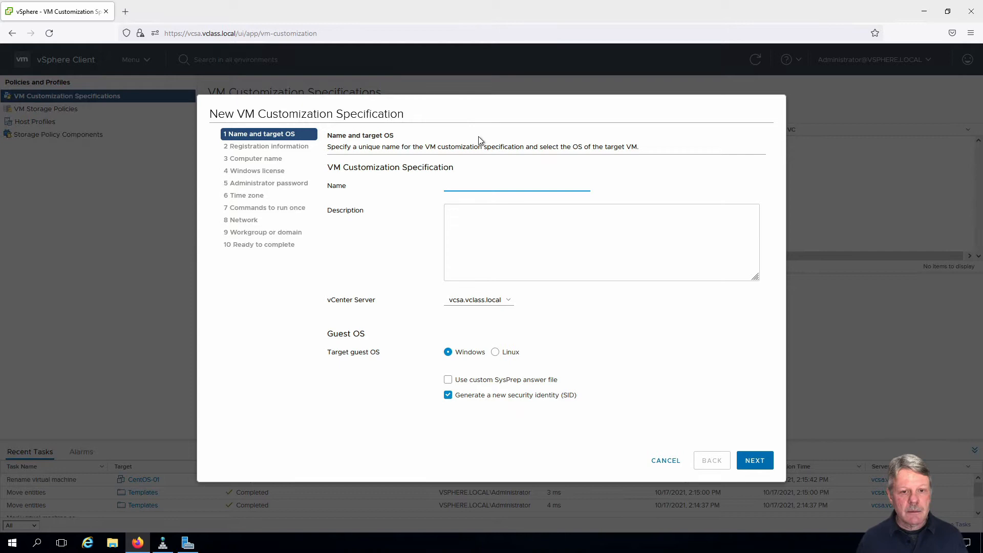
type("CentOS-CustomSpec")
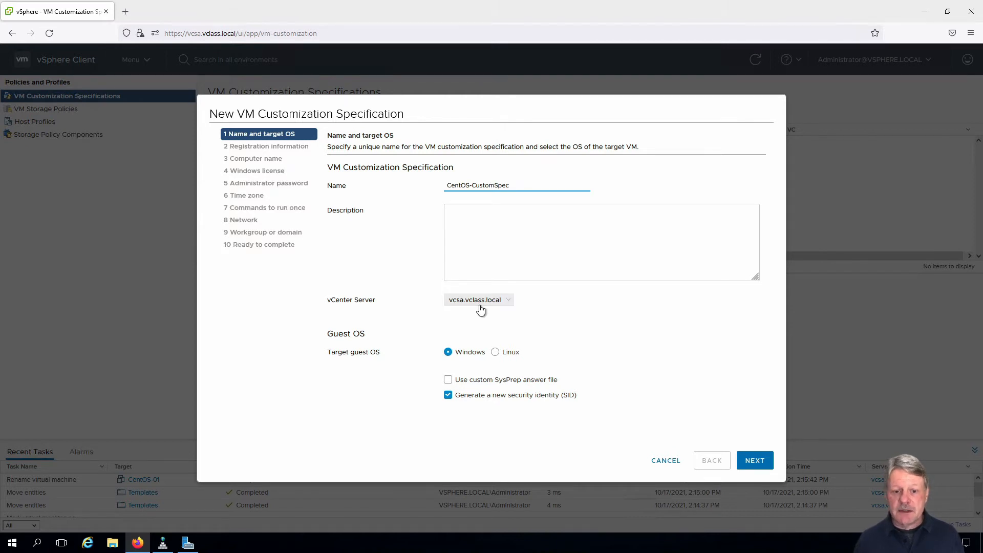
mouse_move(474, 331)
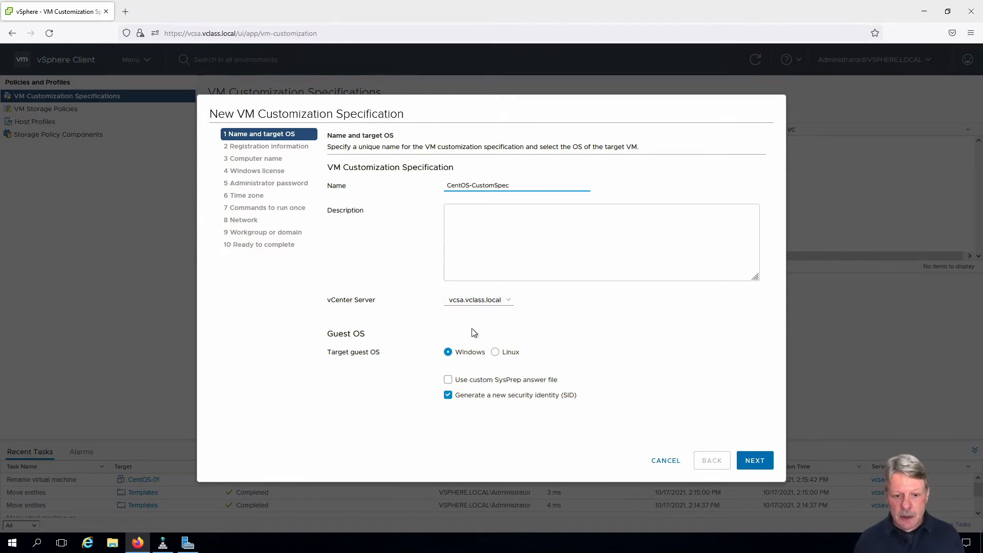
left_click(495, 351)
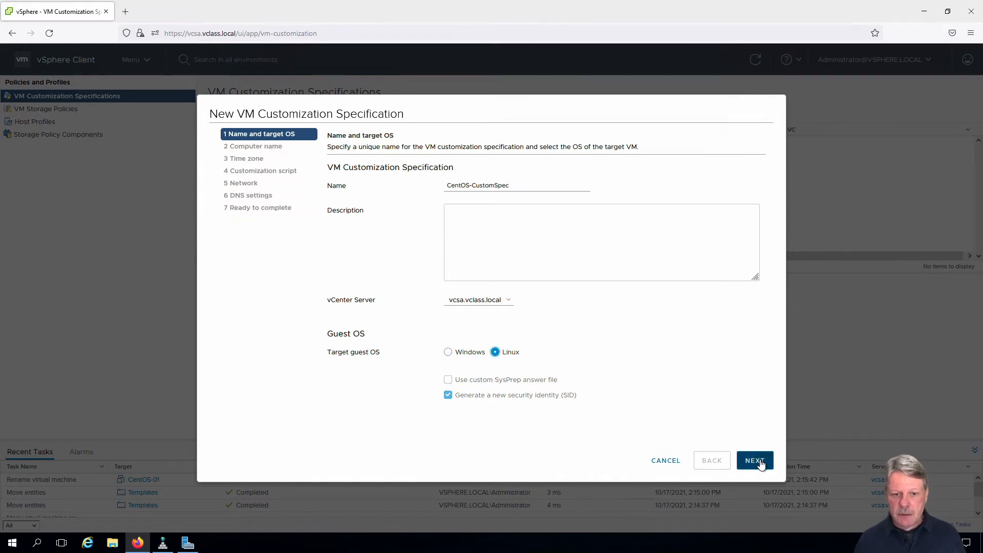
Keep the VM name as computer name with domain vlcass.local and continue to time zone.
left_click(755, 460)
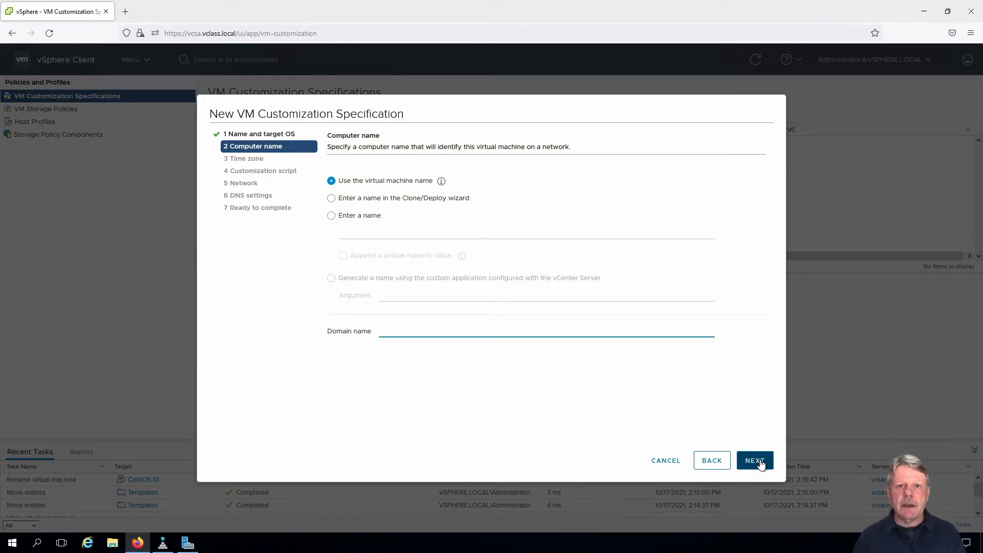
left_click(546, 331)
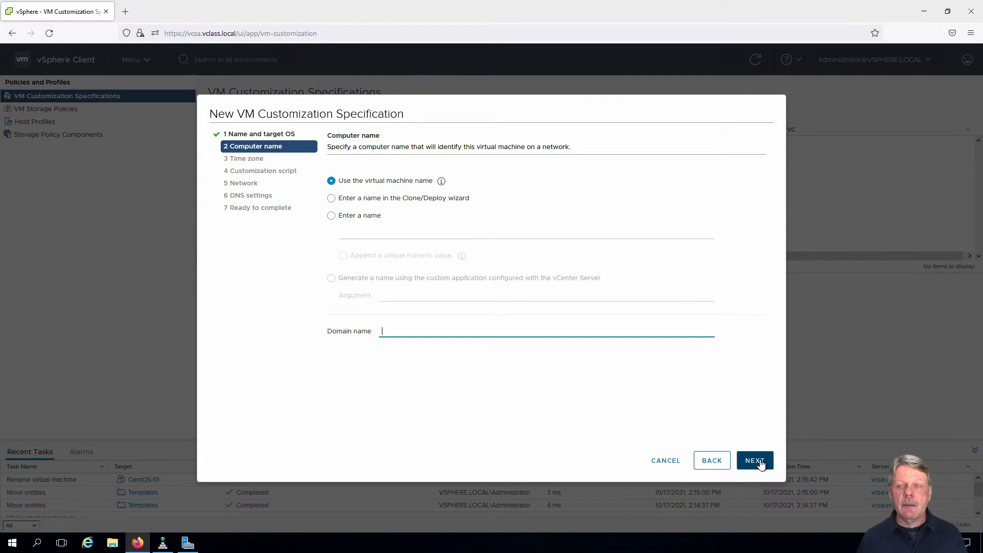
mouse_move(381, 190)
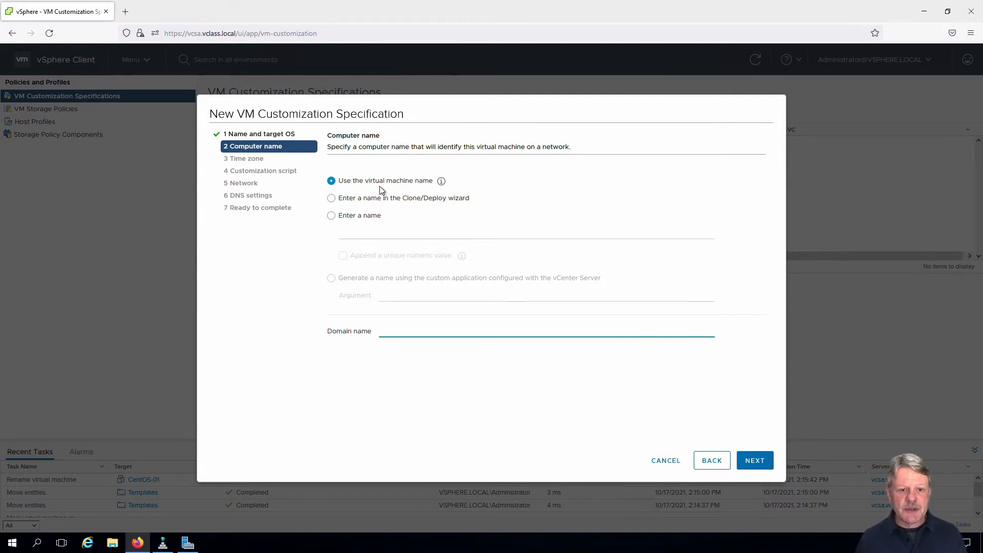
mouse_move(471, 358)
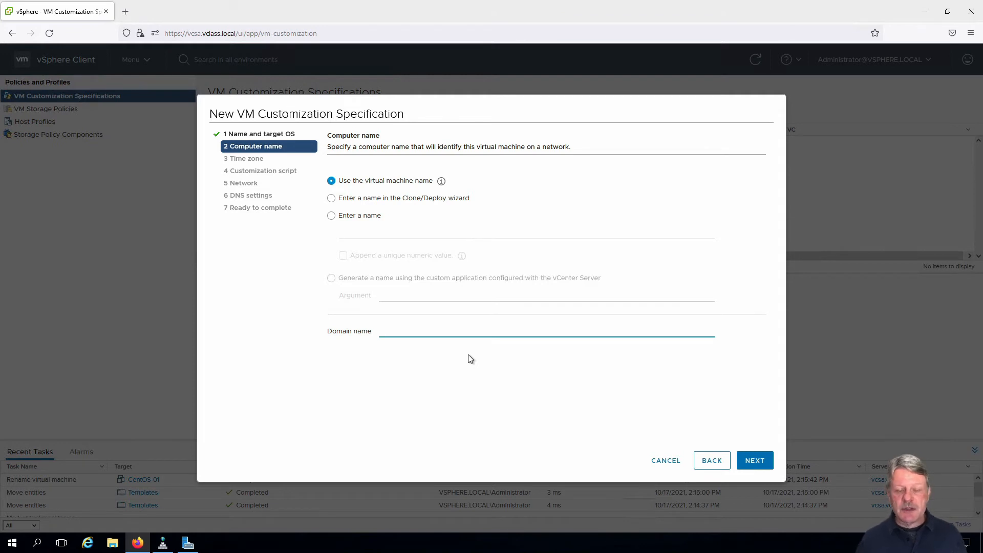
left_click(546, 331)
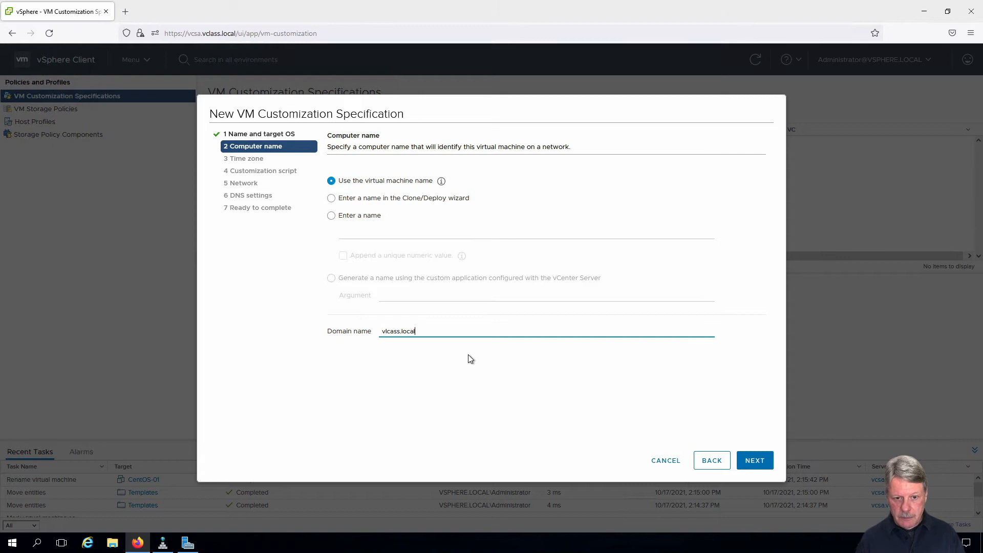
mouse_move(755, 460)
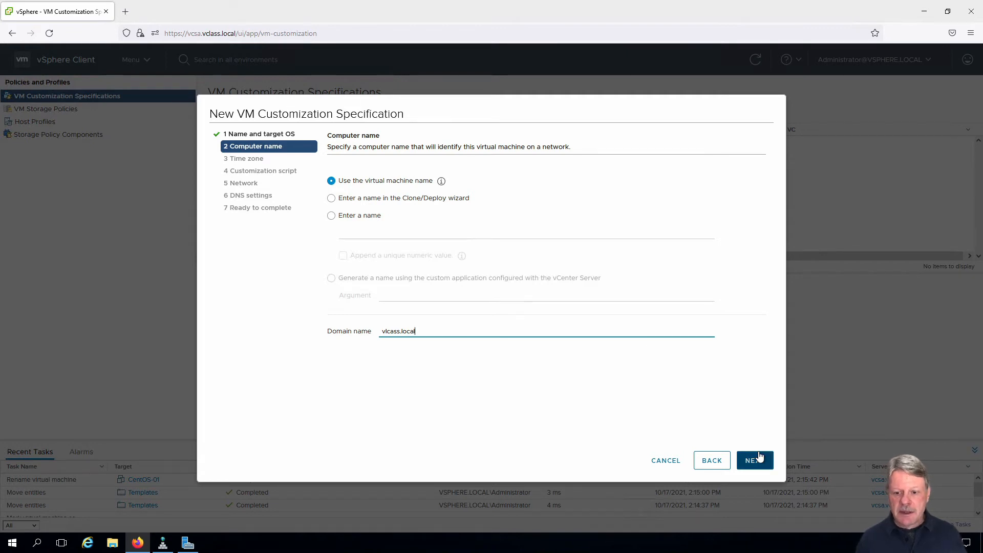
left_click(754, 460)
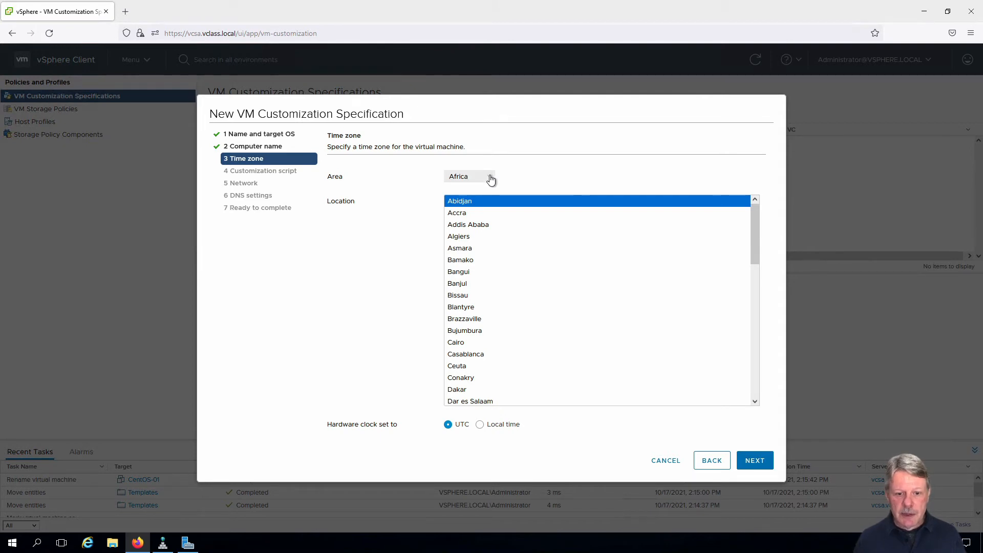
Set the time zone to Canada/Eastern and continue to the customization script step.
left_click(469, 176)
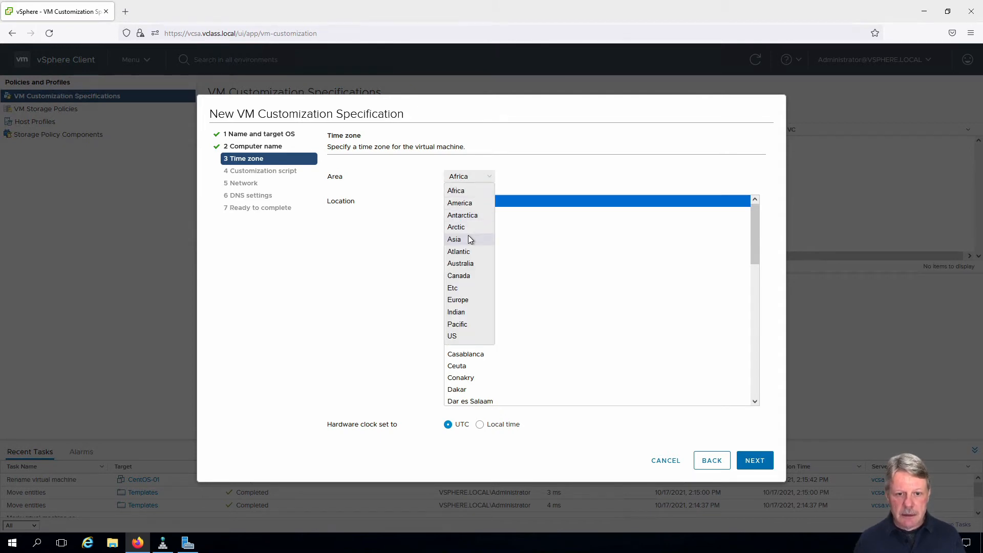
left_click(459, 275)
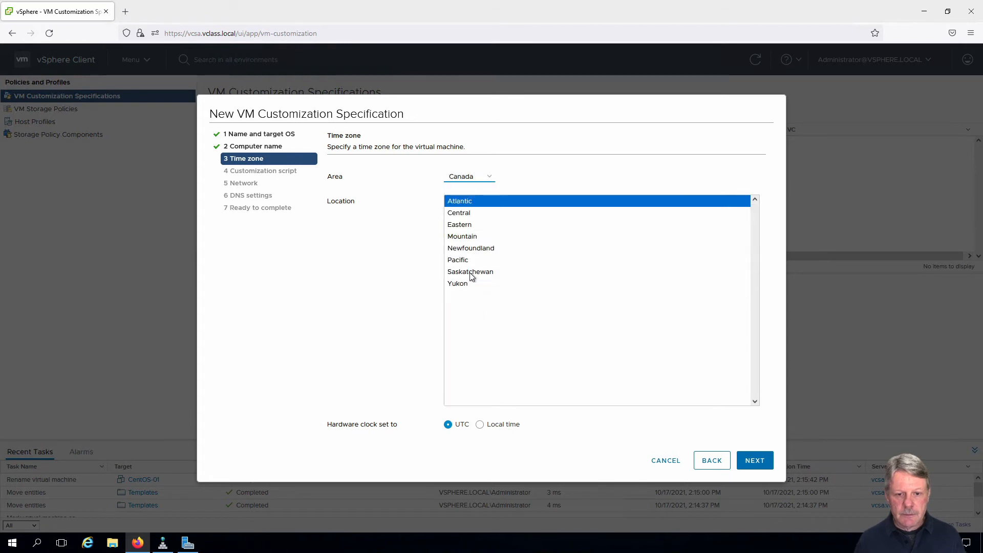
left_click(460, 224)
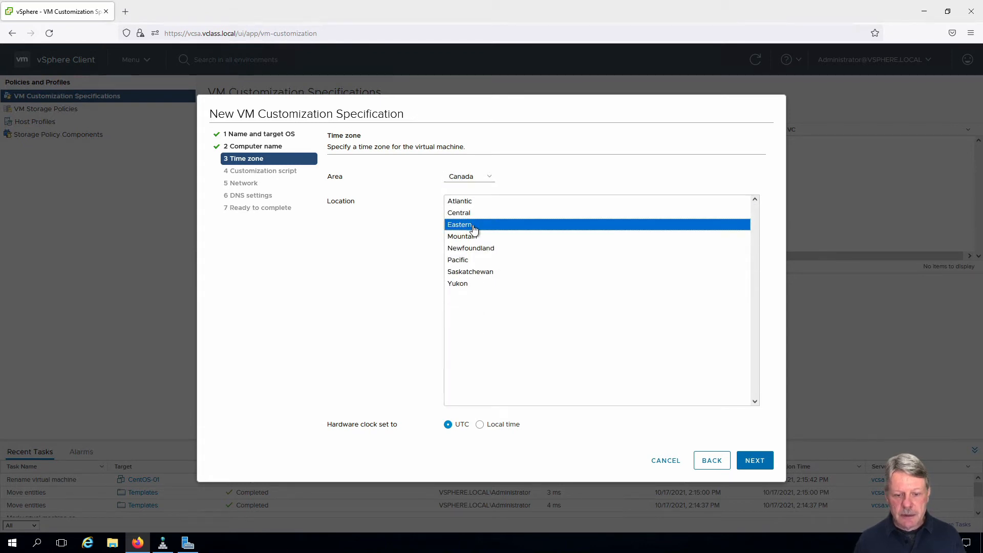
left_click(755, 460)
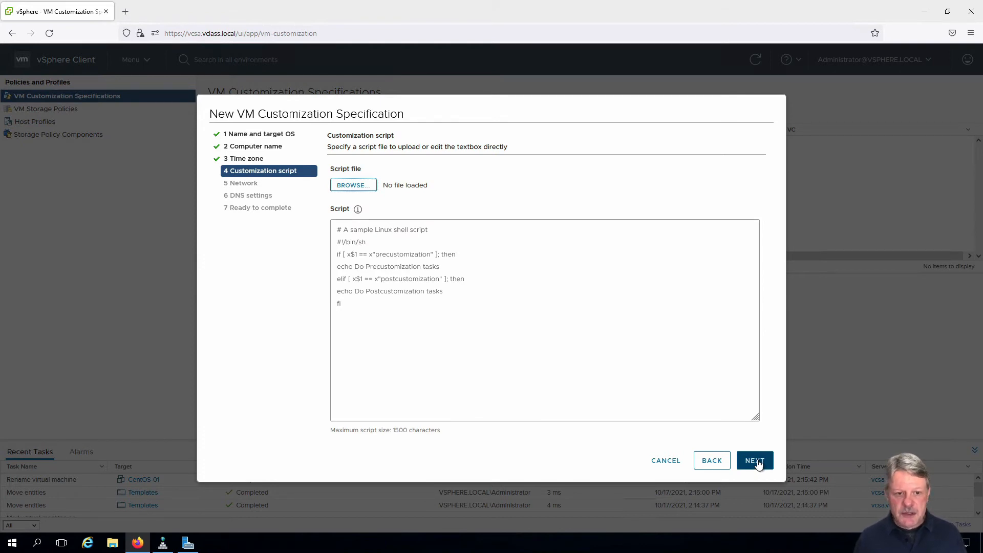
Choose manual custom network settings and edit NIC1's IPv4 configuration.
left_click(755, 460)
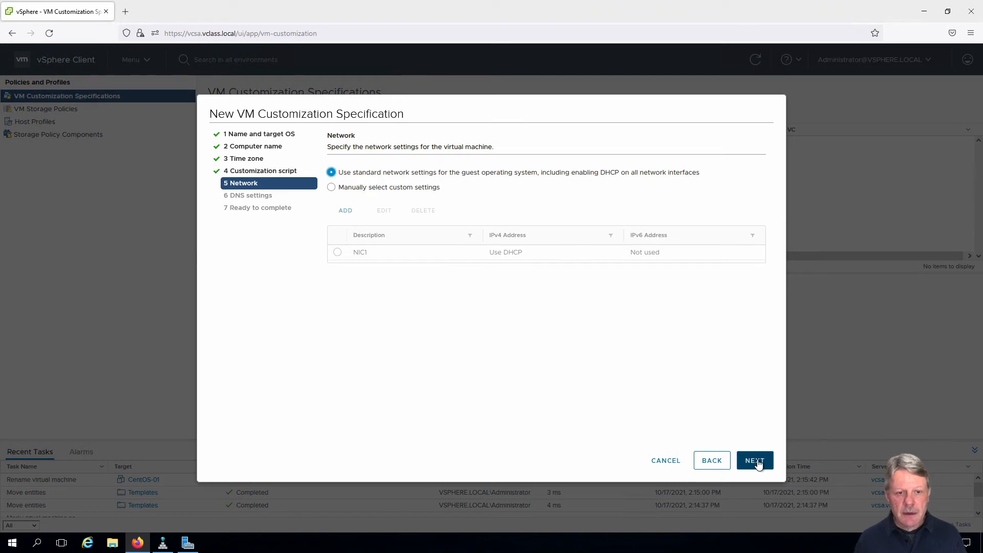
mouse_move(414, 190)
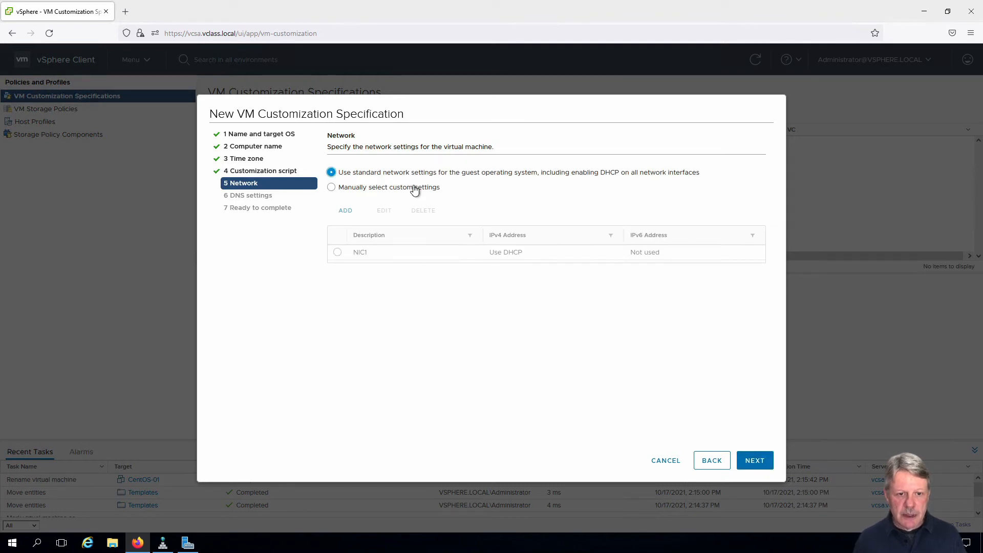
left_click(330, 186)
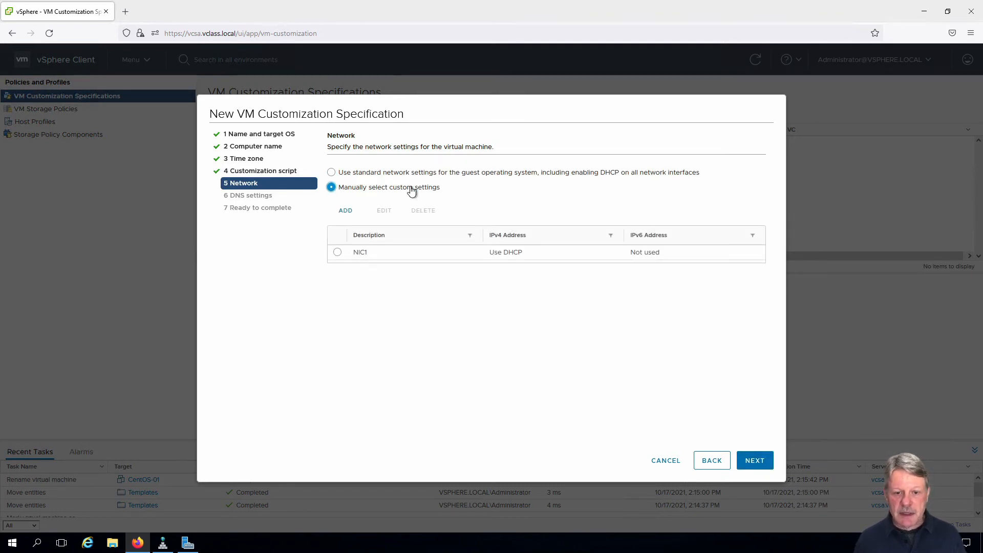
left_click(337, 252)
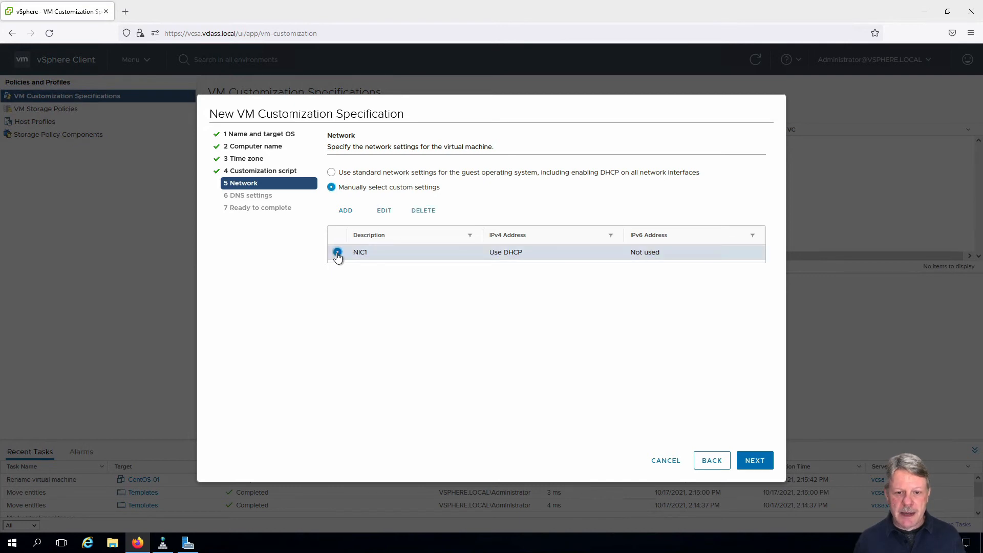
mouse_move(367, 253)
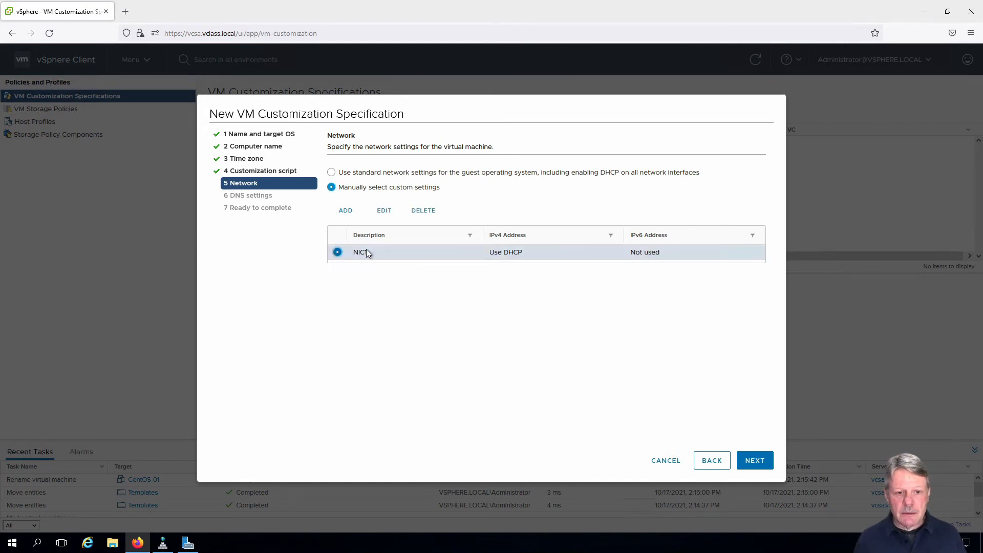
left_click(383, 210)
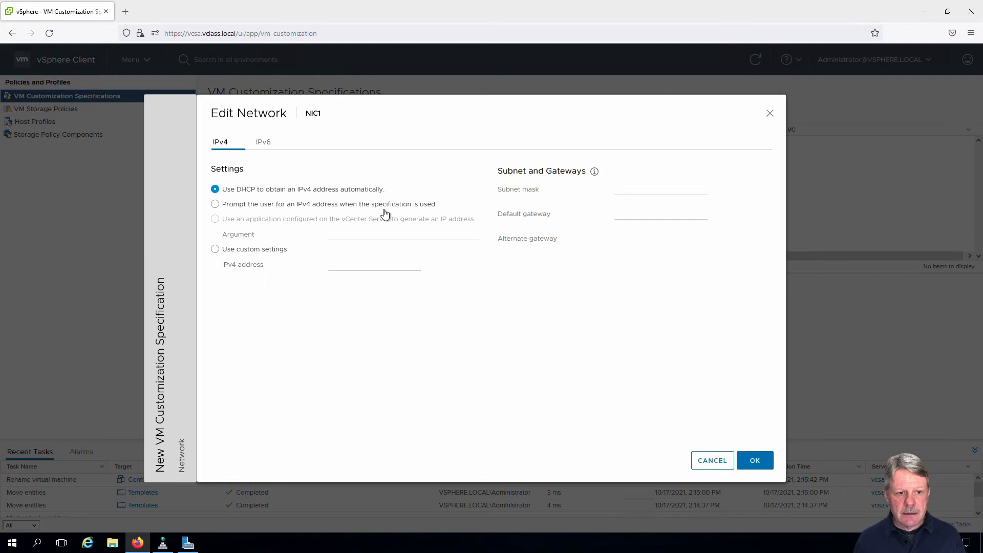
mouse_move(301, 193)
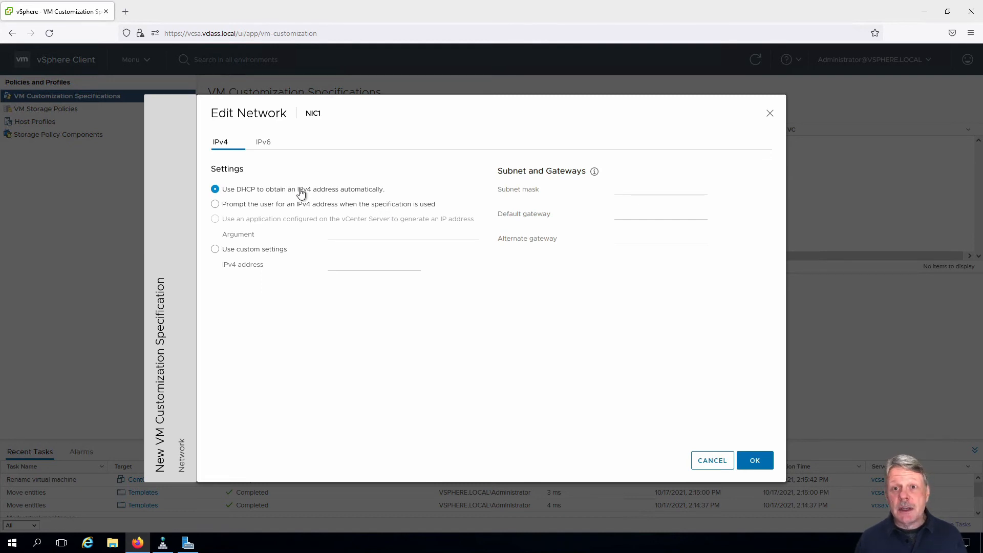
mouse_move(215, 207)
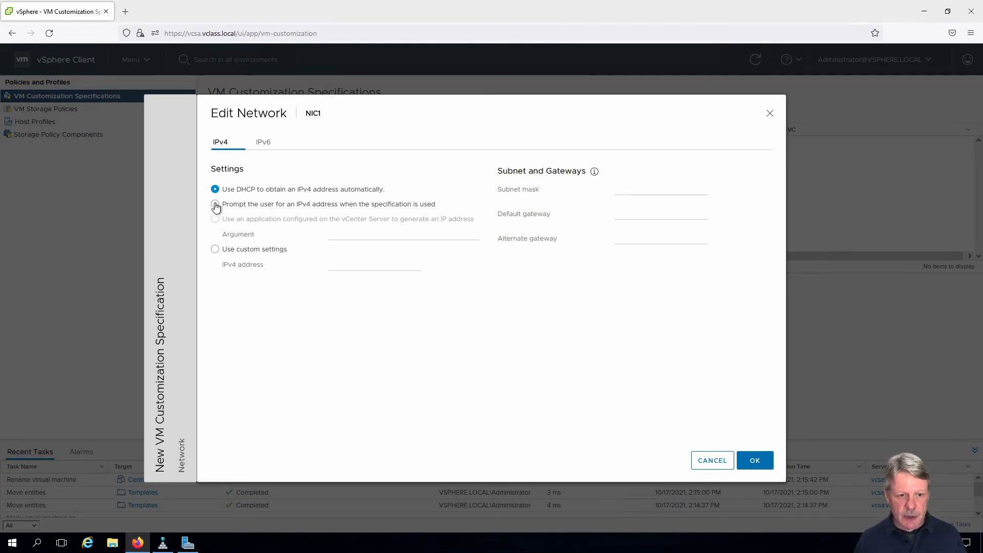
Set NIC1 to prompt the user for an IPv4 address and confirm.
left_click(215, 204)
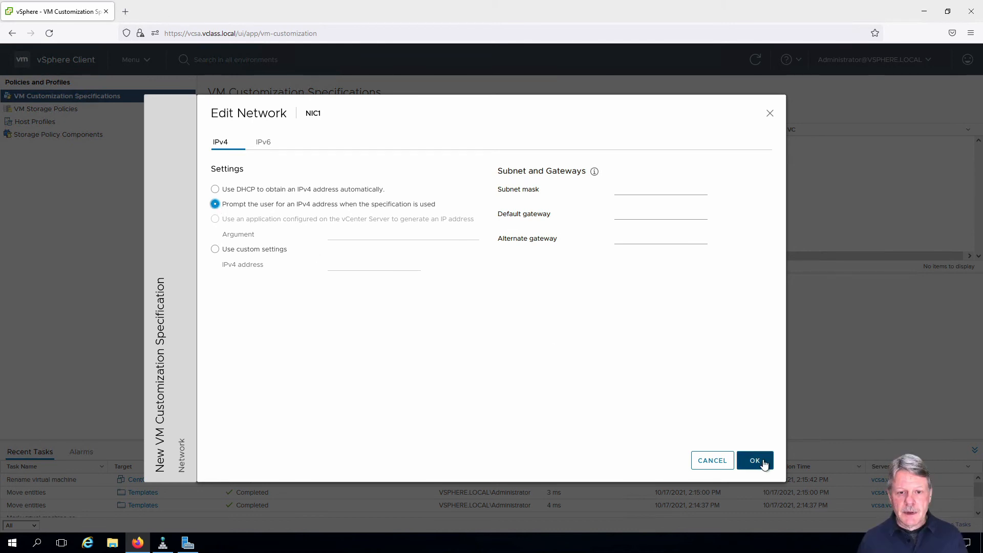
left_click(755, 460)
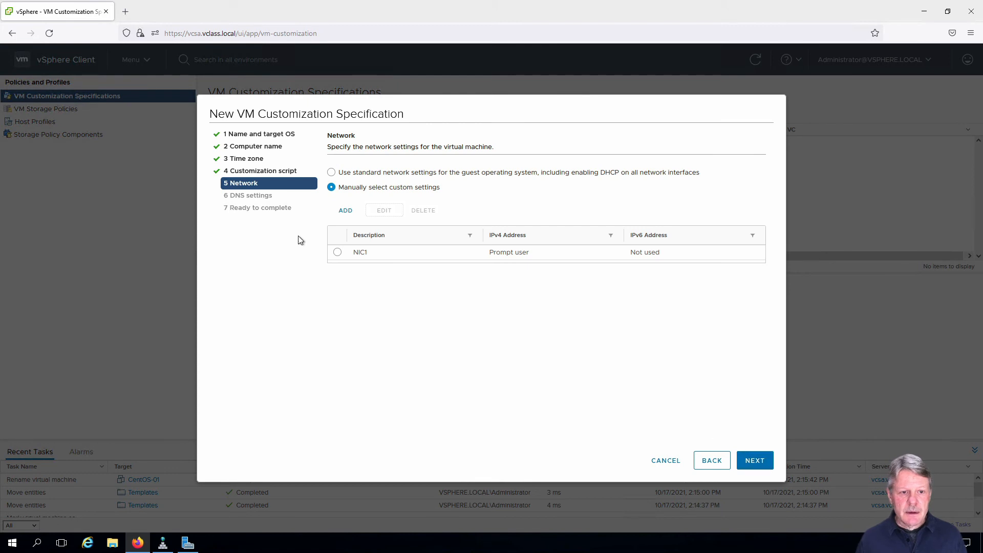
Enter 10.144.6.3 as the primary DNS server on the DNS settings step.
left_click(755, 460)
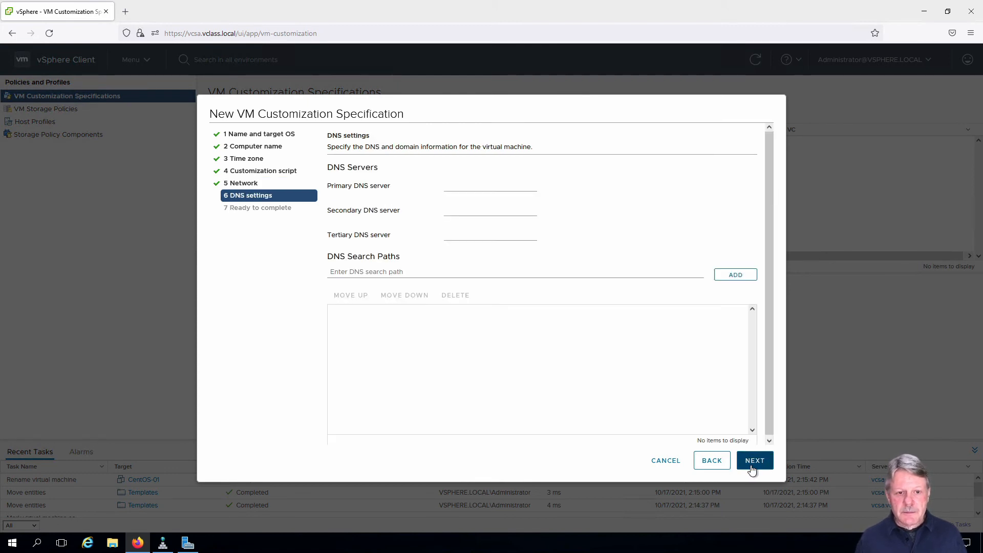
left_click(490, 185)
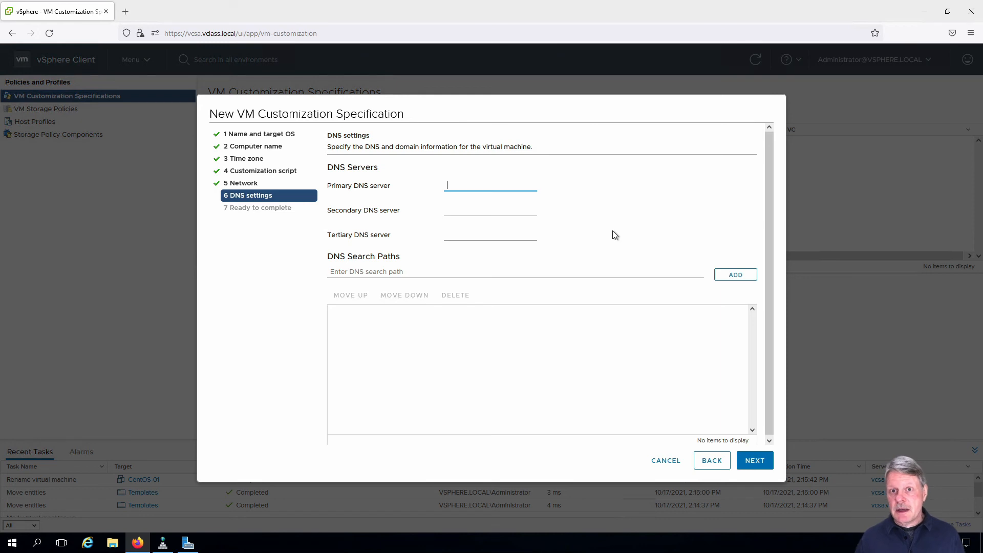
type("10.14")
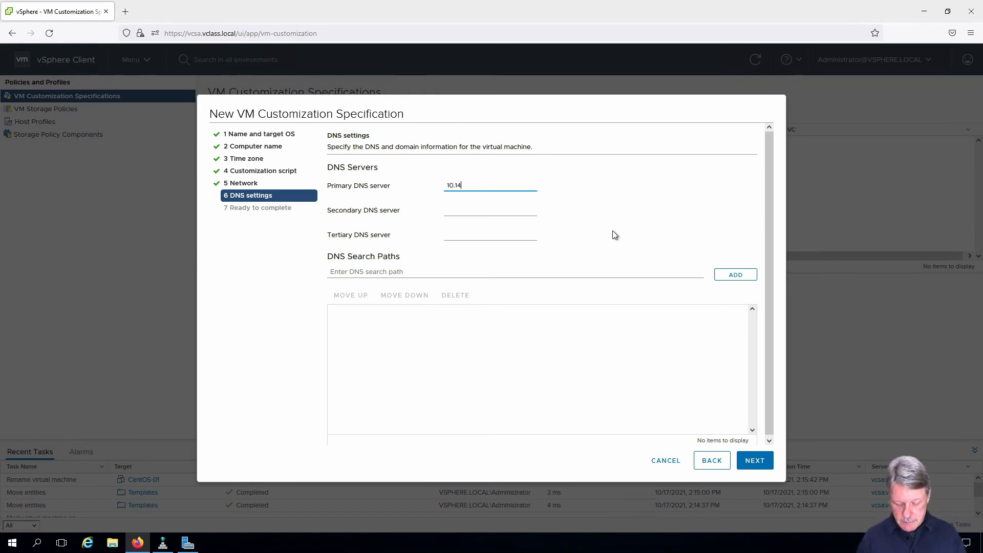
type("4.6.3")
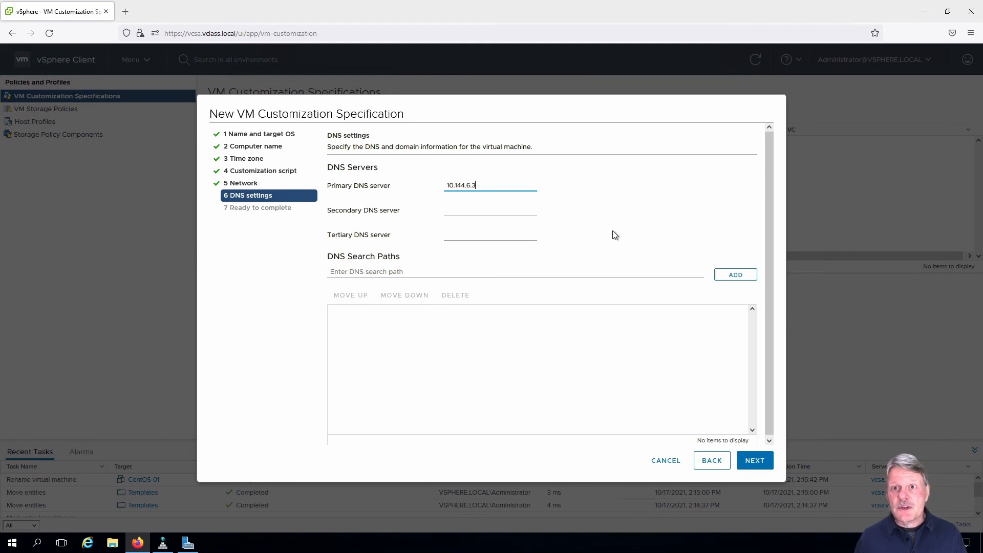
mouse_move(746, 431)
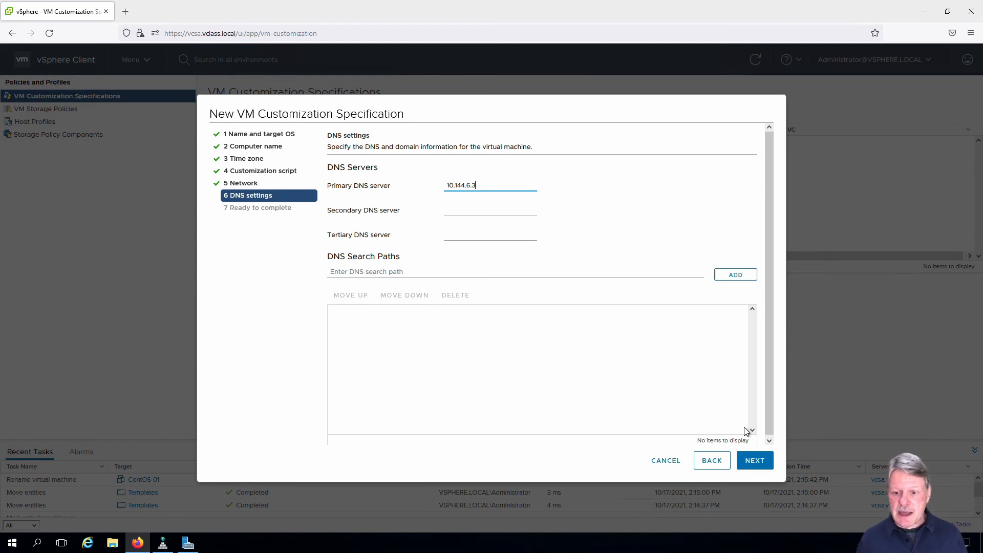
Review and finish the wizard, then select CentOS-CustomSpec to show its details.
left_click(755, 459)
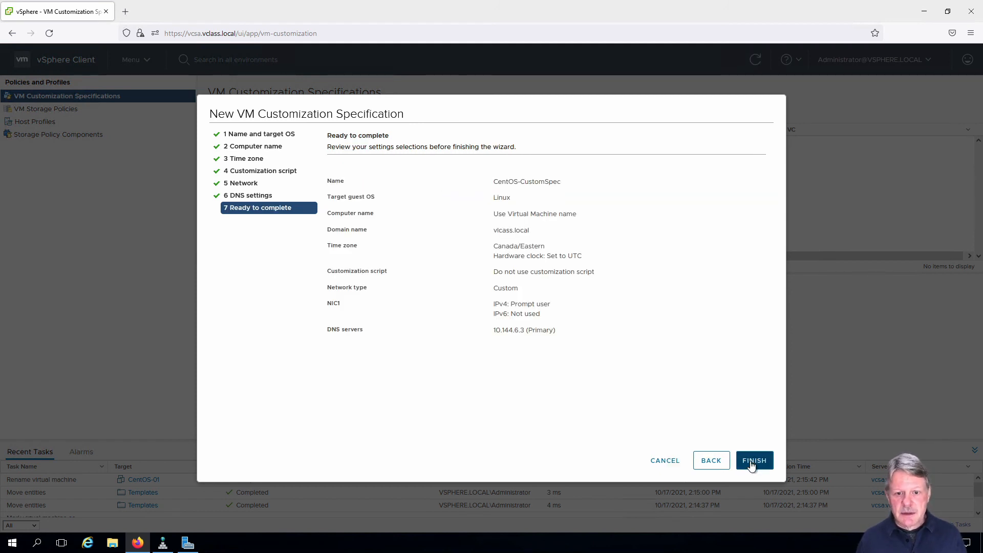
left_click(754, 459)
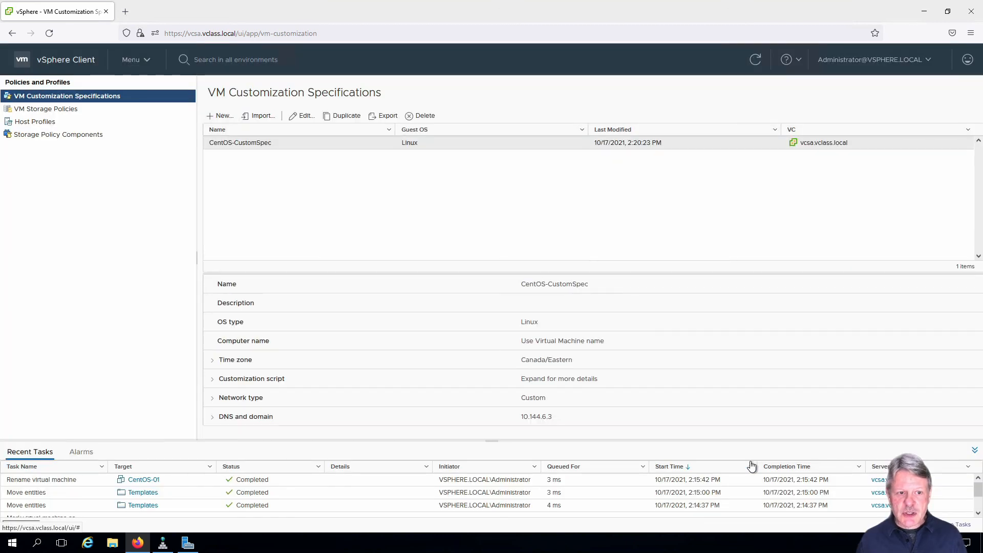
mouse_move(389, 195)
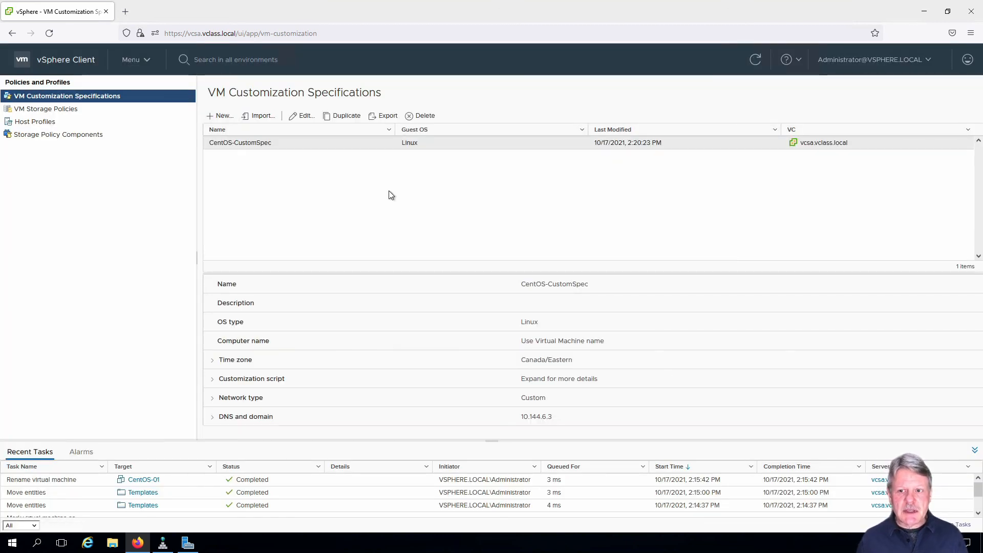
left_click(240, 143)
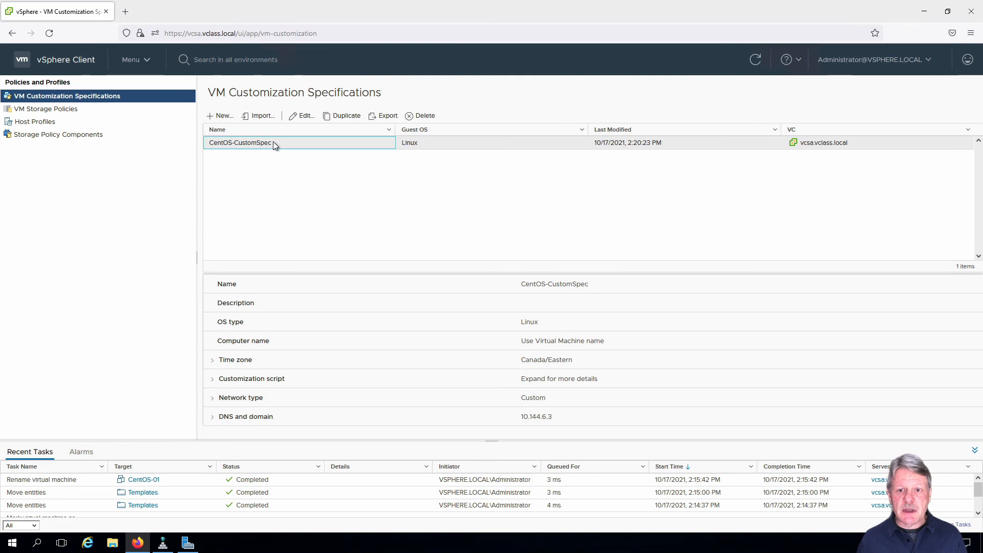